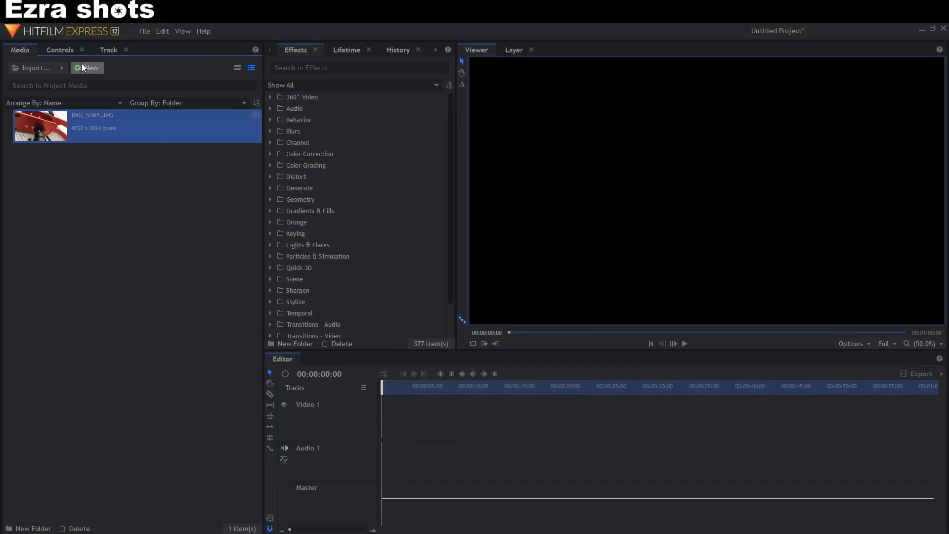
Create a new 1080p, 30 fps composite shot named 'make preset' from the Media panel.
{"action": "left_click", "coordinate": [89, 67]}
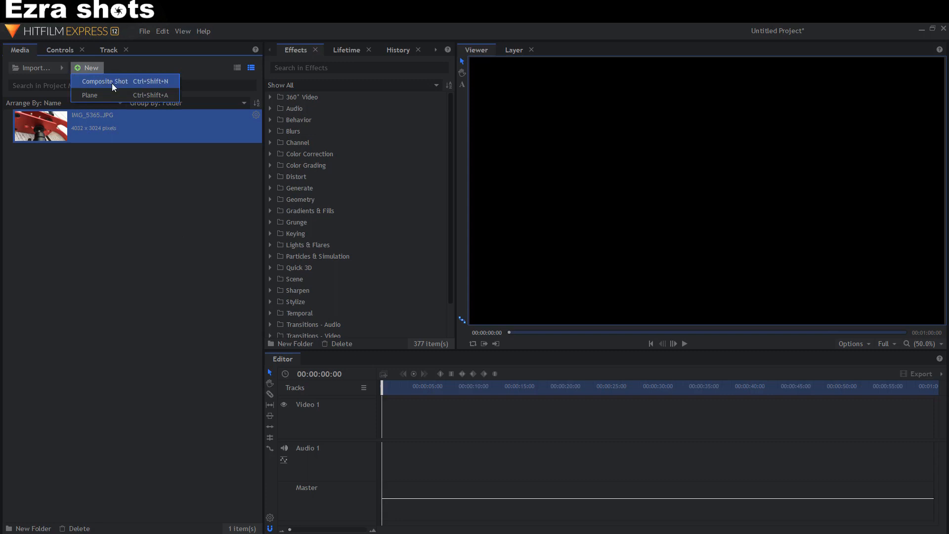
{"action": "left_click", "coordinate": [105, 81]}
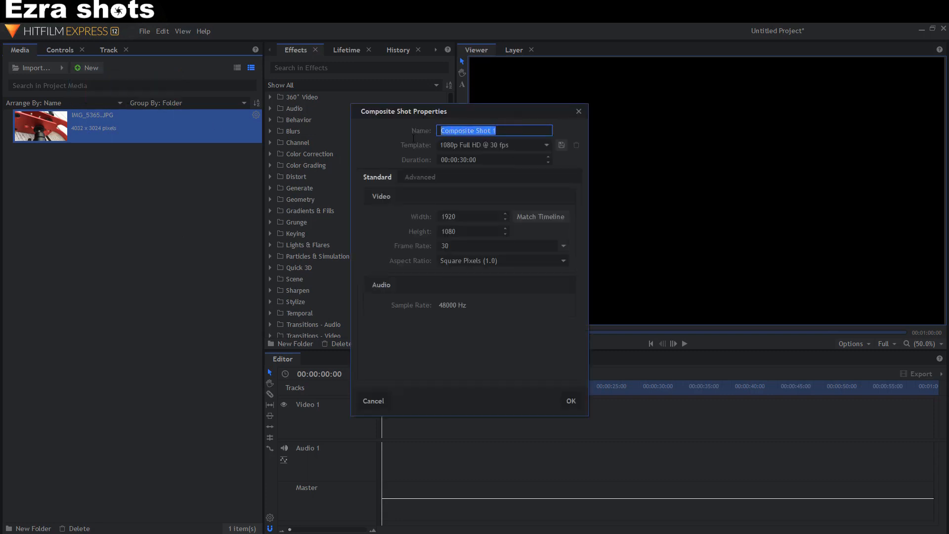
{"action": "key", "text": "Delete"}
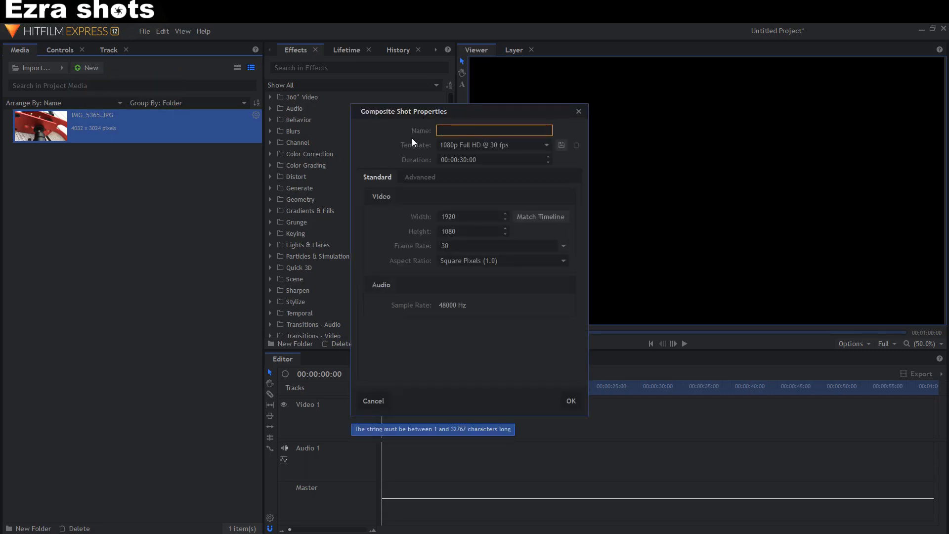
{"action": "type", "text": "make pr"}
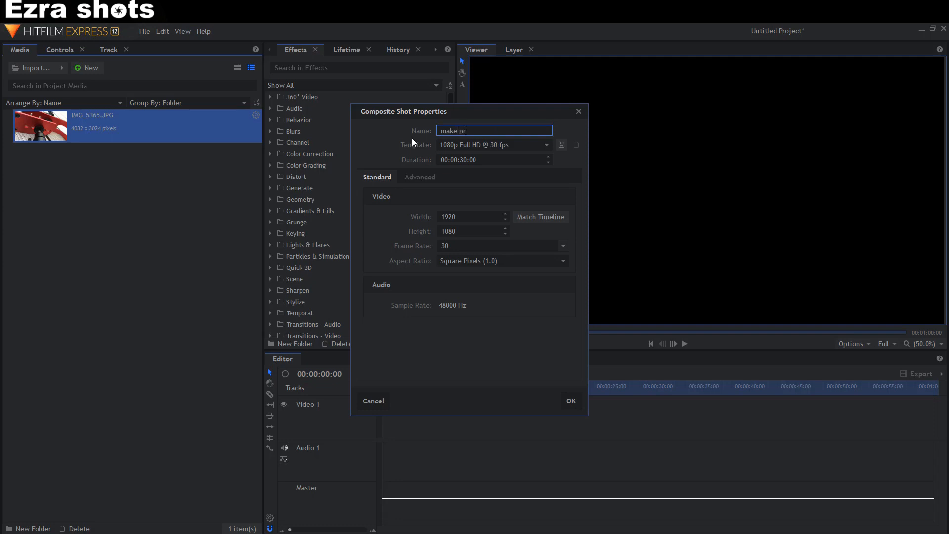
{"action": "type", "text": "eset"}
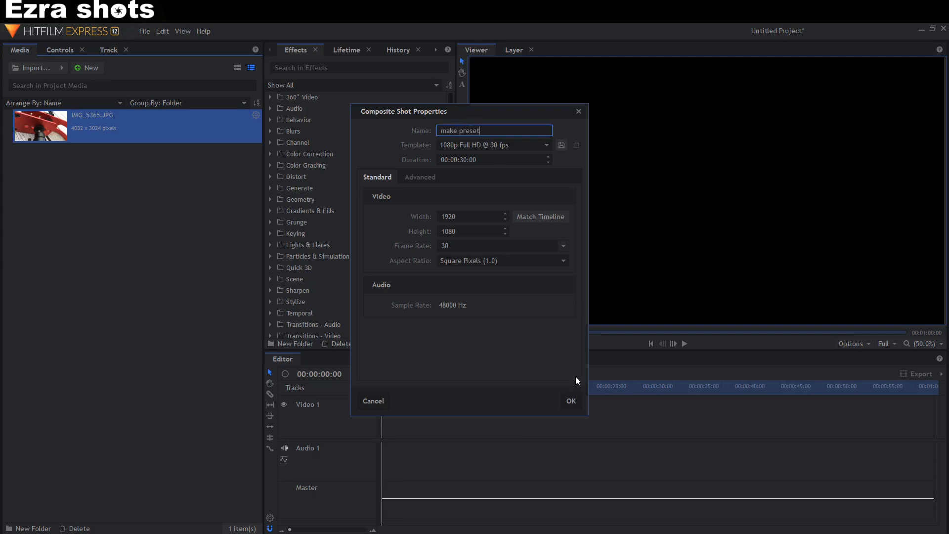
{"action": "left_click", "coordinate": [570, 400]}
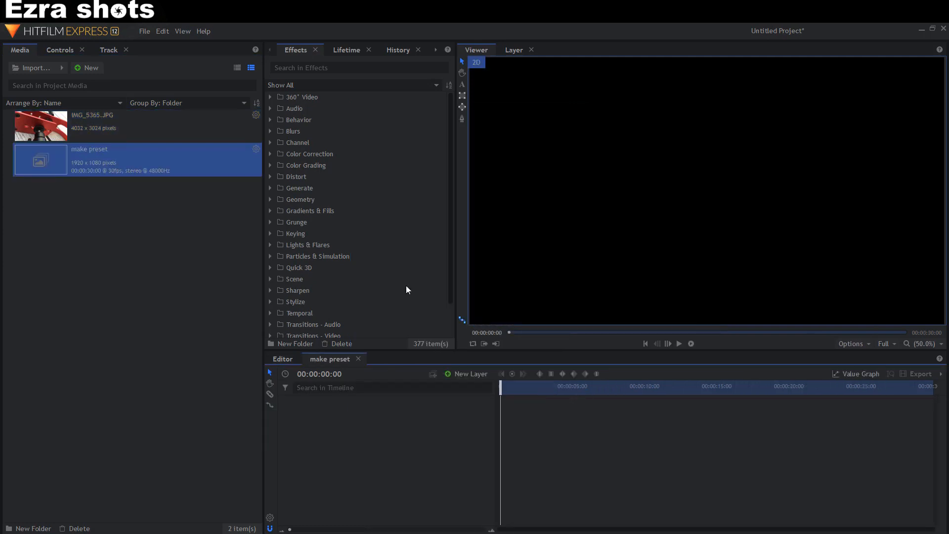
{"action": "mouse_move", "coordinate": [128, 125]}
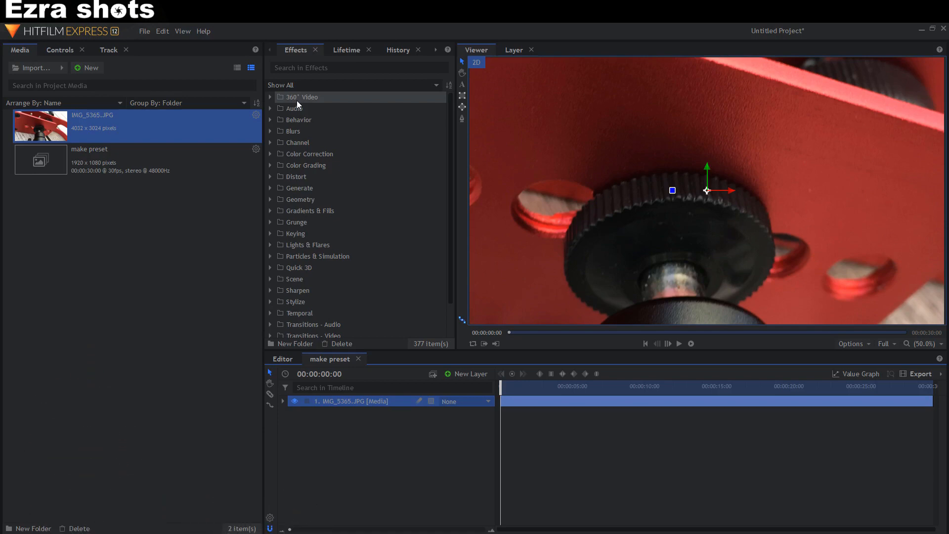
Add Color Temperature (4428 K) from Color Correction to the photo layer and fit the viewer to frame.
{"action": "left_click", "coordinate": [310, 153]}
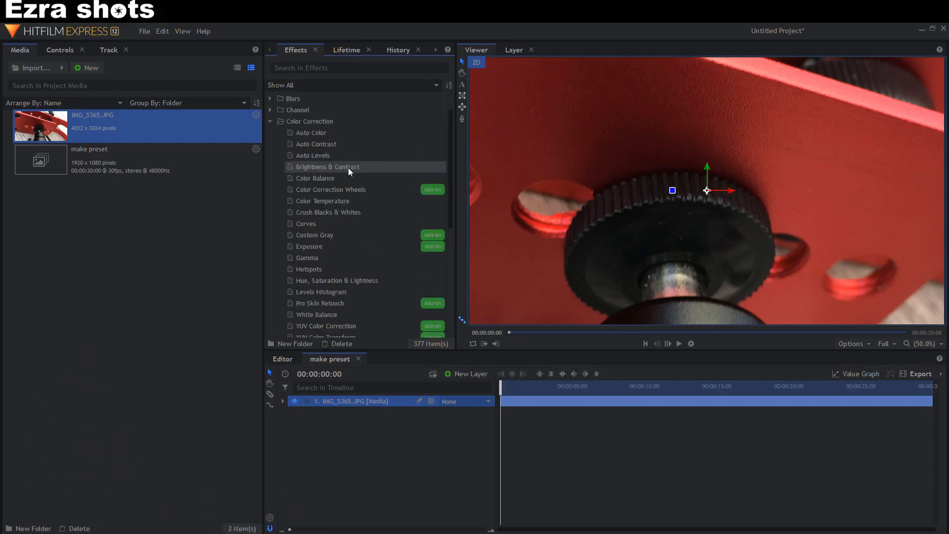
{"action": "left_click", "coordinate": [322, 201]}
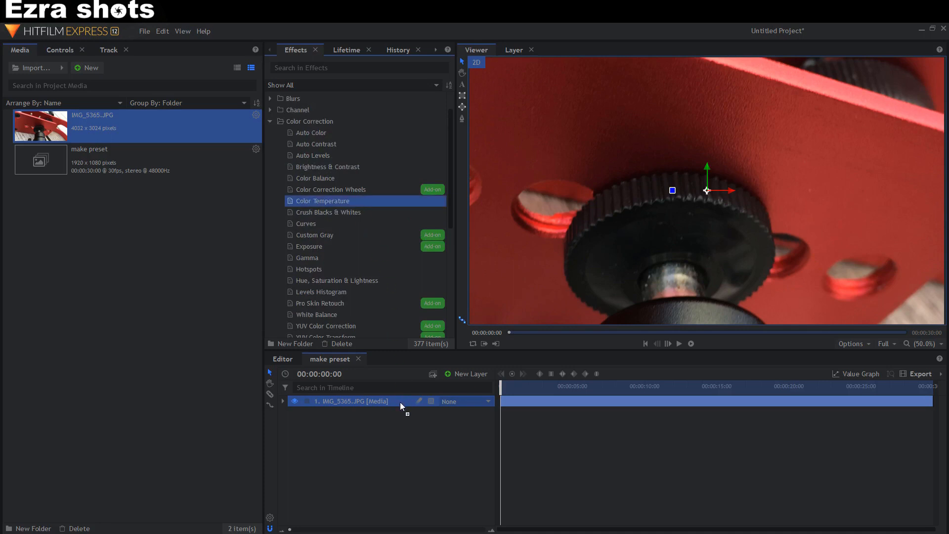
{"action": "left_click", "coordinate": [926, 343]}
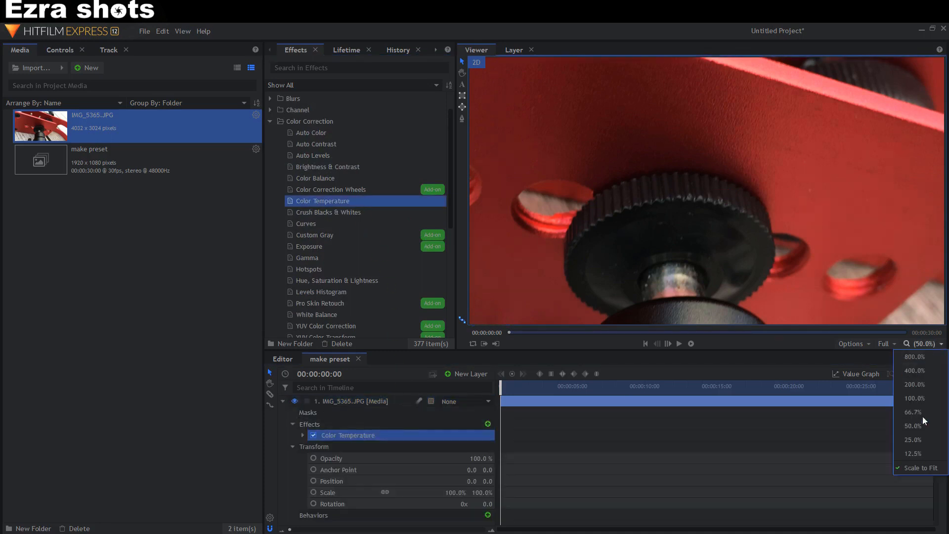
{"action": "left_click", "coordinate": [914, 454]}
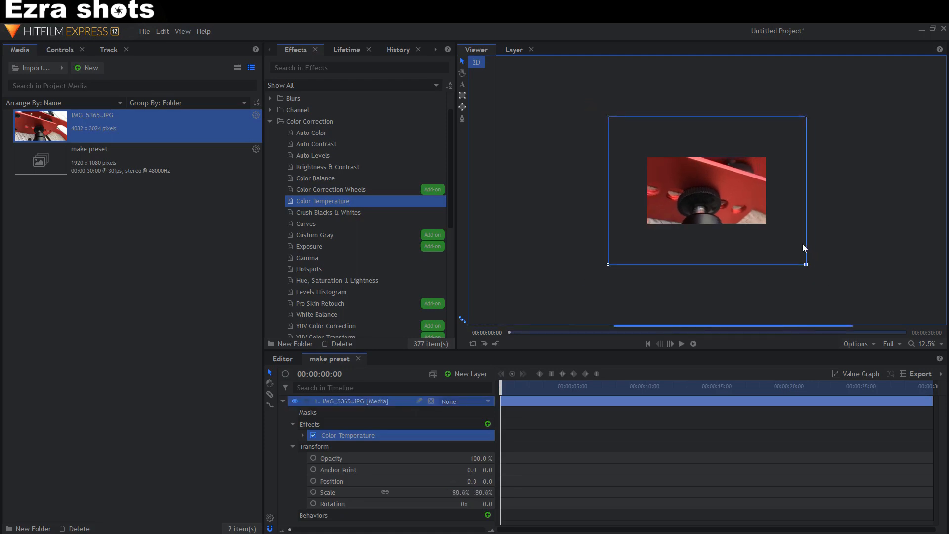
{"action": "left_click", "coordinate": [934, 343]}
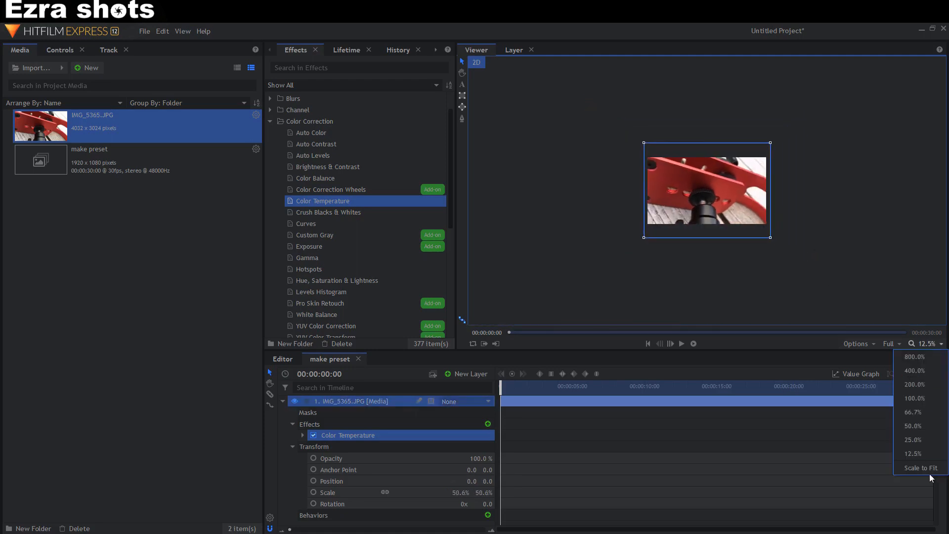
{"action": "left_click", "coordinate": [912, 425]}
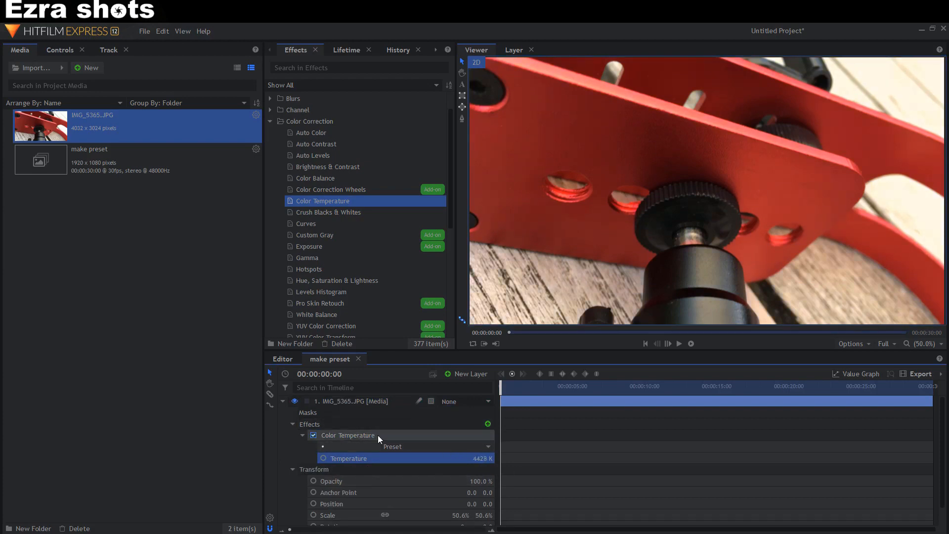
Save the layer's Color Temperature effect as a preset named 'temp1'.
{"action": "right_click", "coordinate": [348, 435]}
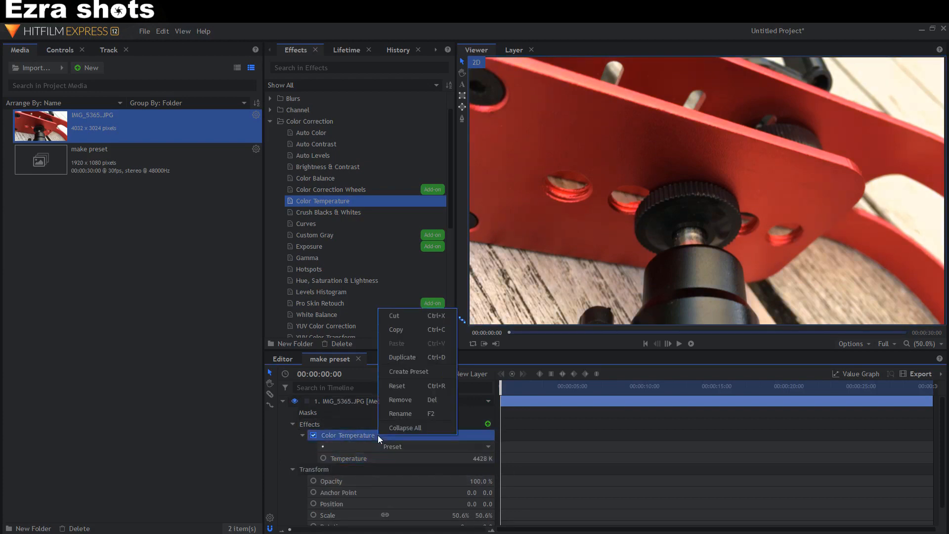
{"action": "mouse_move", "coordinate": [409, 371]}
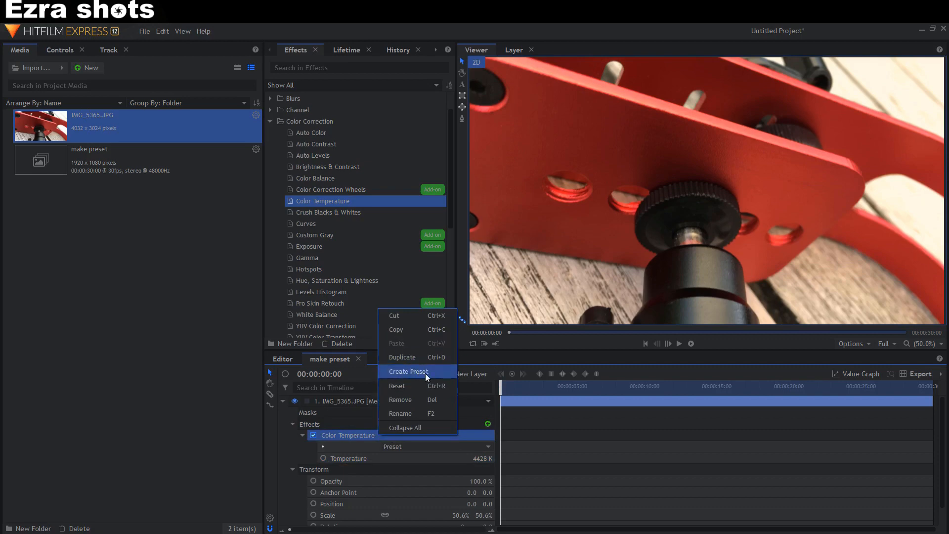
{"action": "left_click", "coordinate": [409, 371]}
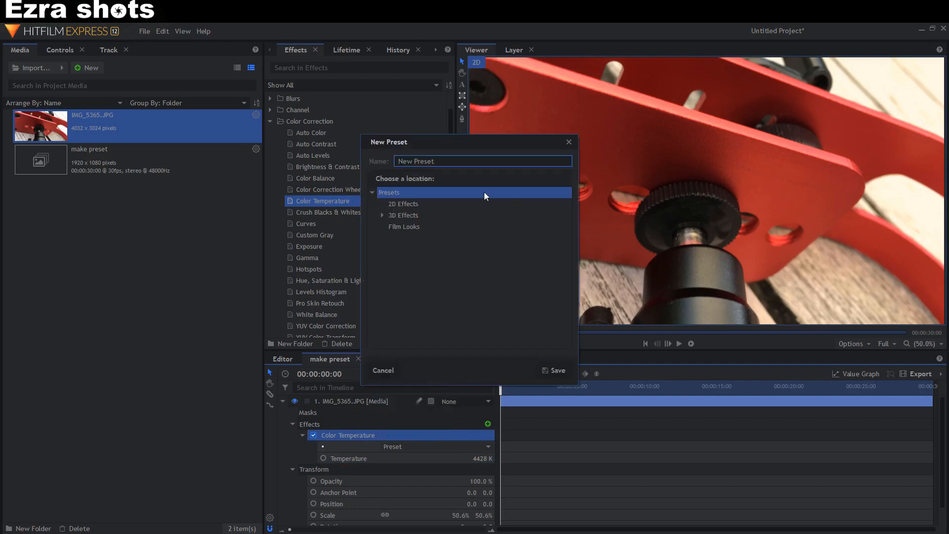
{"action": "triple_click", "coordinate": [481, 161]}
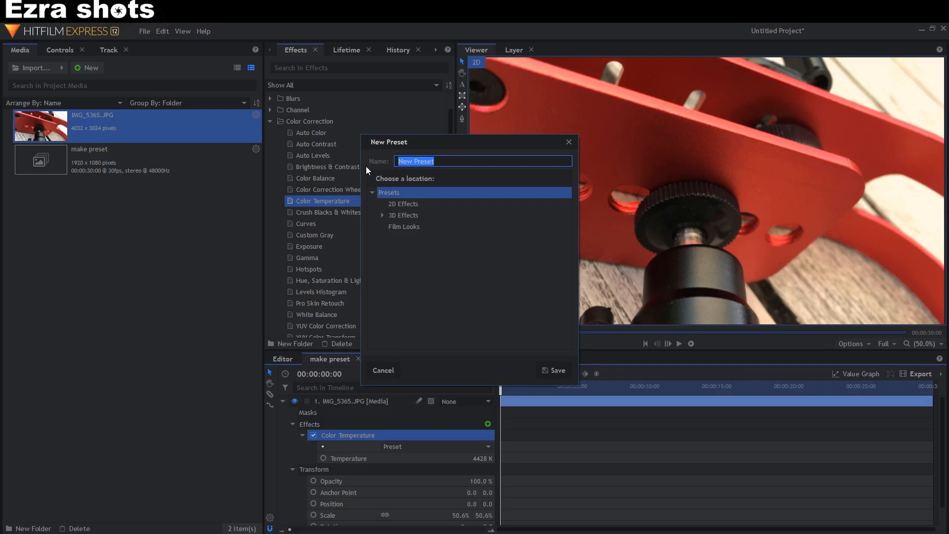
{"action": "type", "text": "tem"}
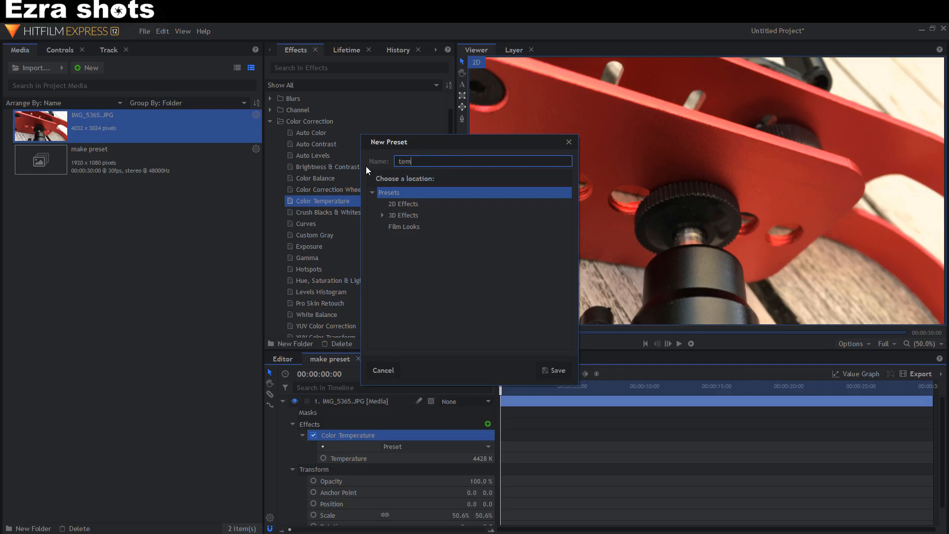
{"action": "type", "text": "p1"}
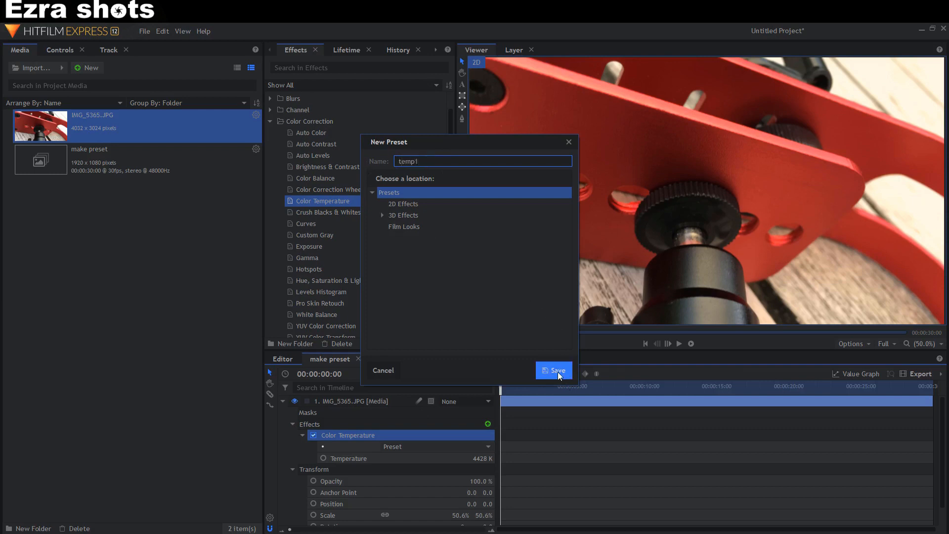
{"action": "left_click", "coordinate": [552, 369]}
{"action": "type", "text": "temp1"}
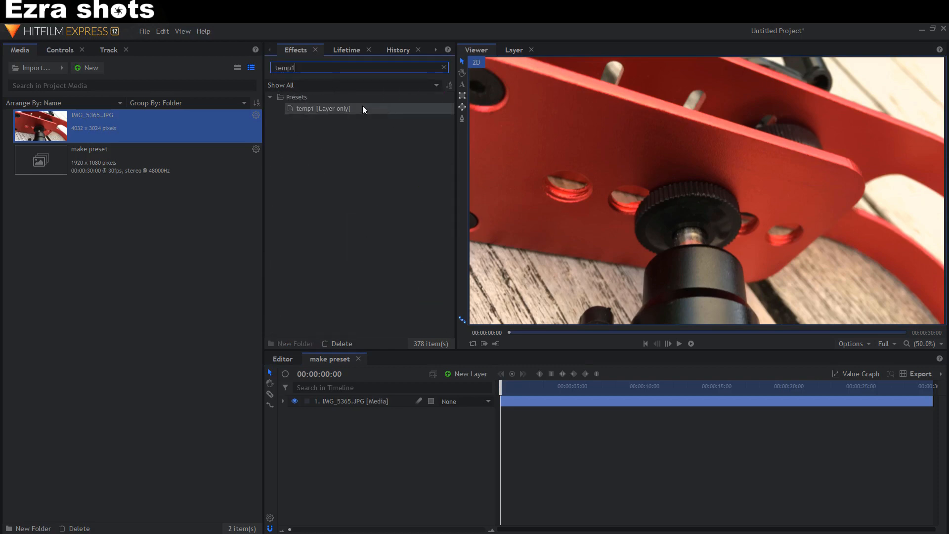
Drag the temp1 preset onto the photo layer, adding a second Color Temperature effect.
{"action": "left_click", "coordinate": [322, 108]}
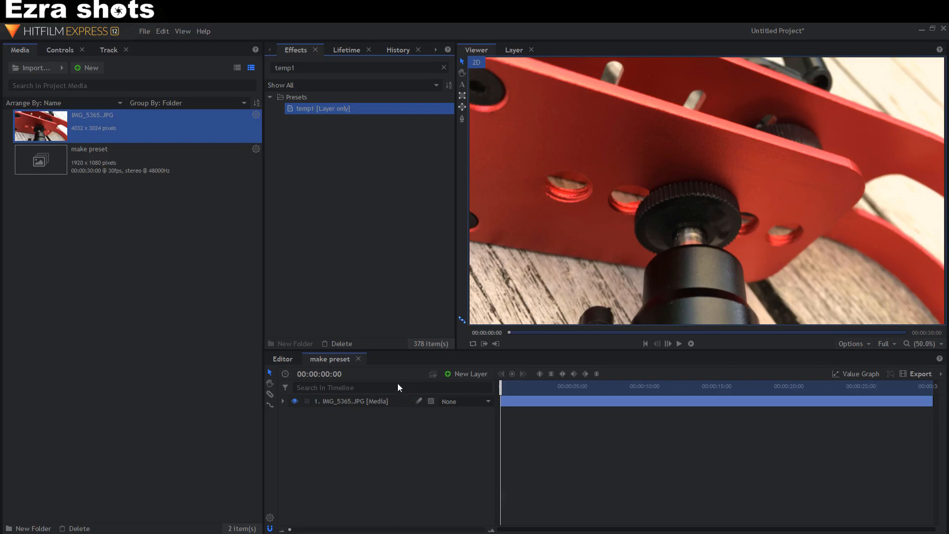
{"action": "left_click", "coordinate": [284, 401]}
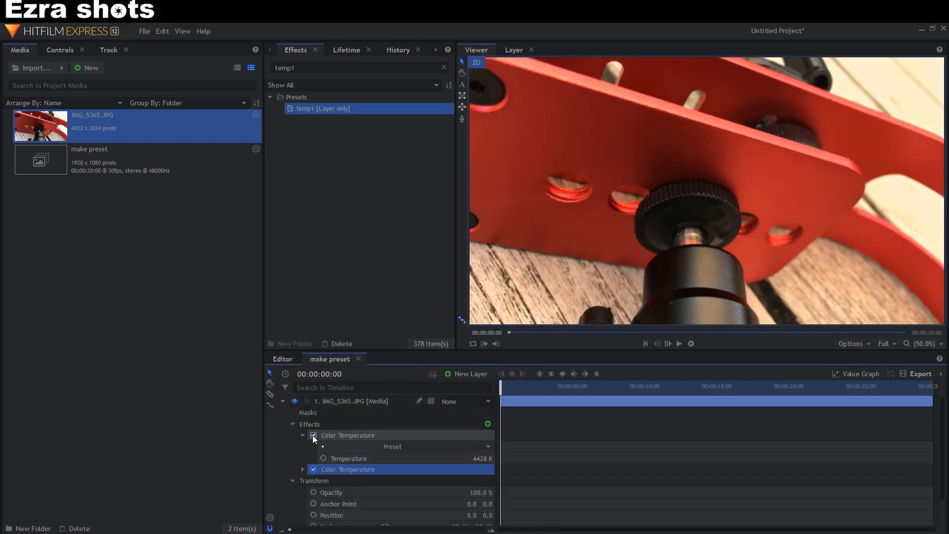